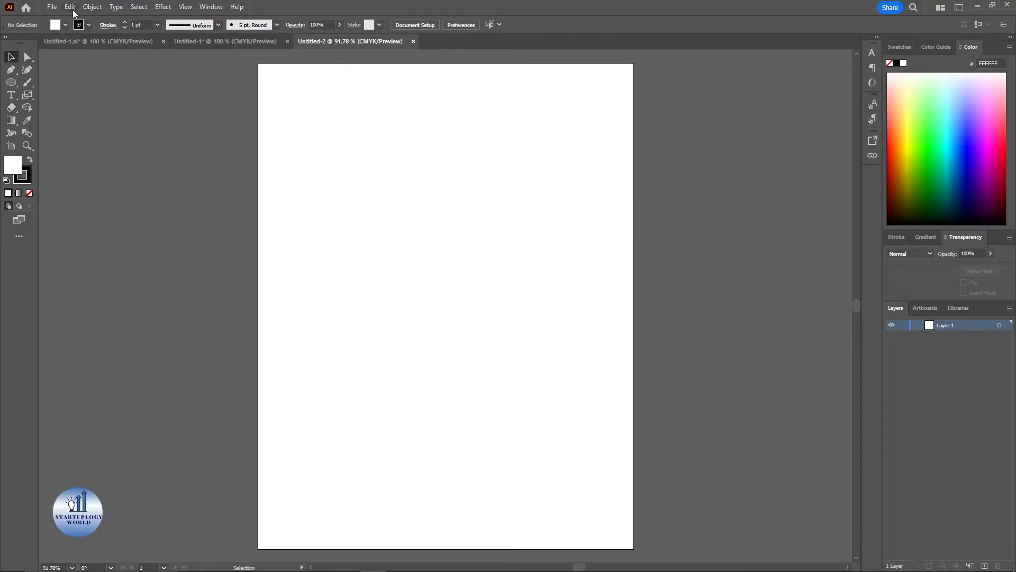
Step: Reopen Illustrator Preferences after cancelling the General preferences, and show the Hyphenation category
click(69, 6)
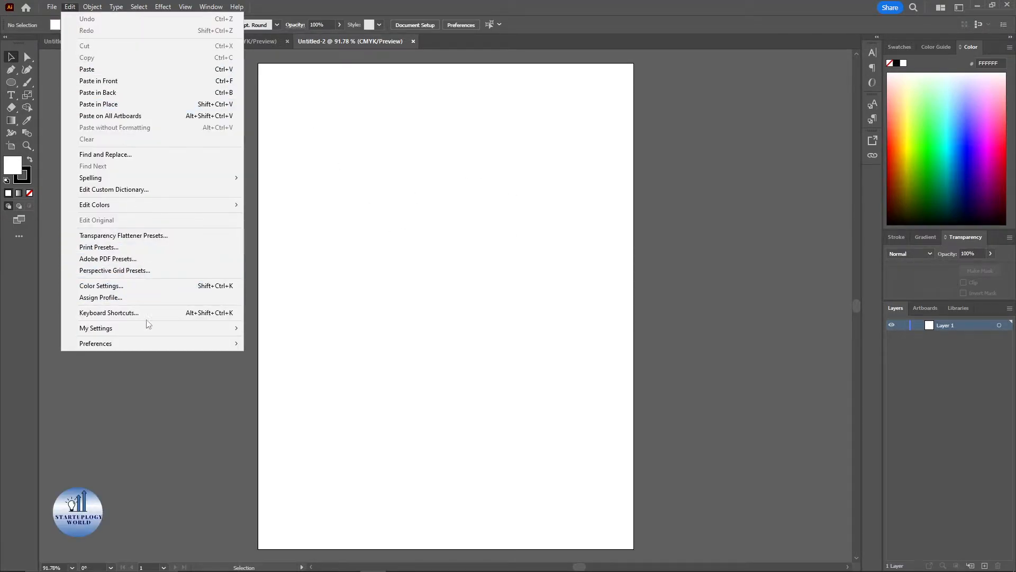
mouse_move(96, 344)
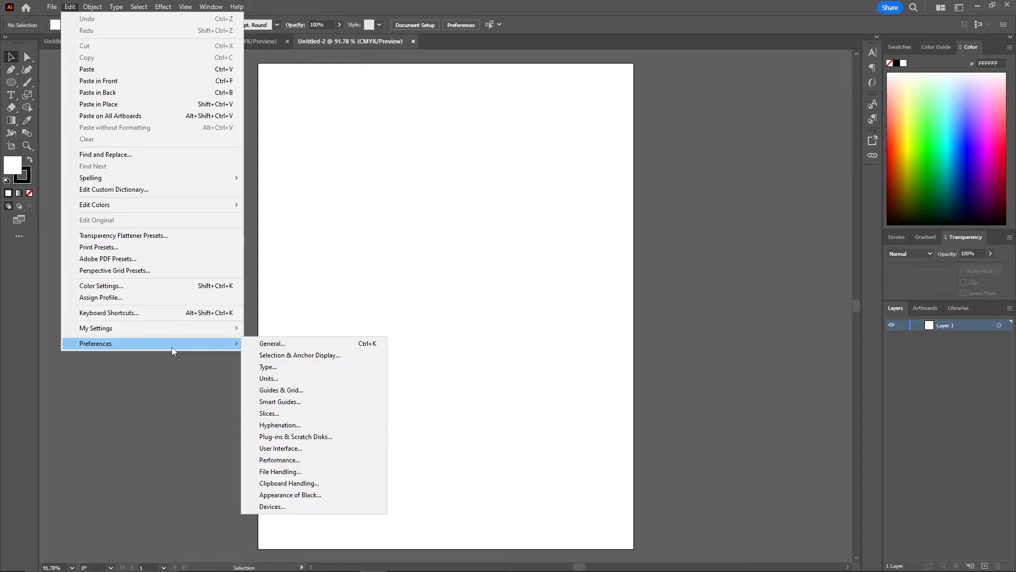
mouse_move(298, 343)
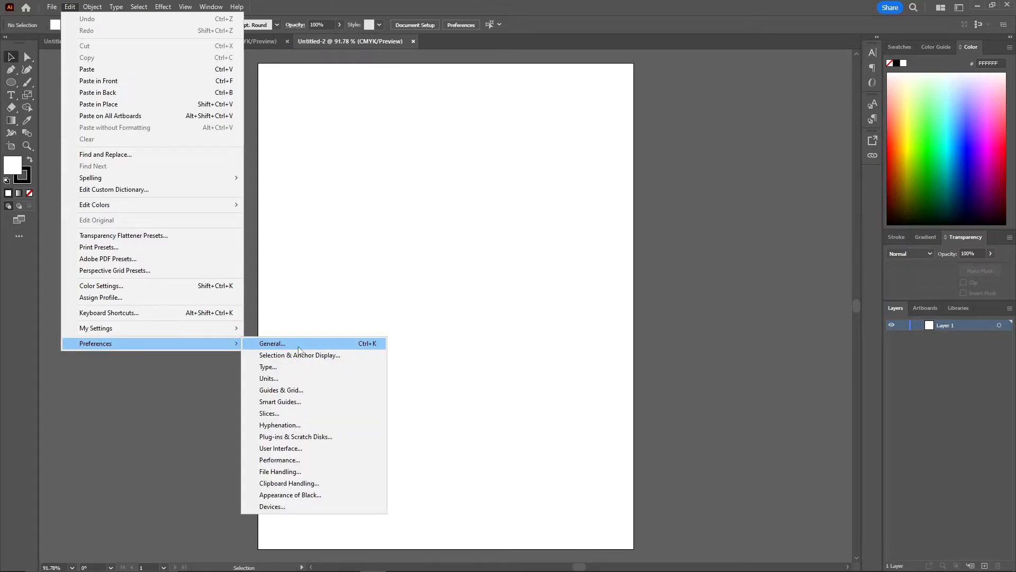
click(271, 344)
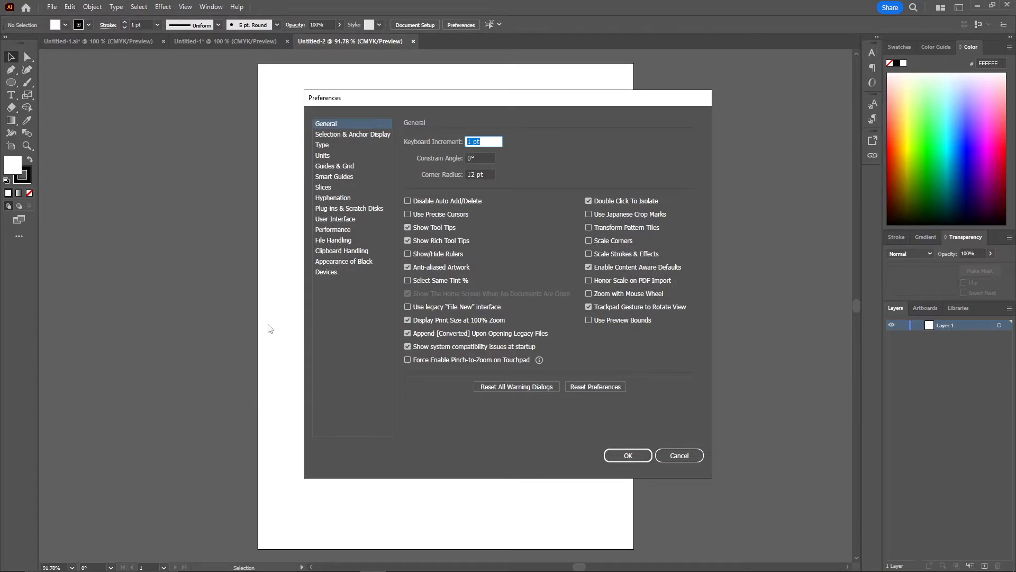
click(679, 455)
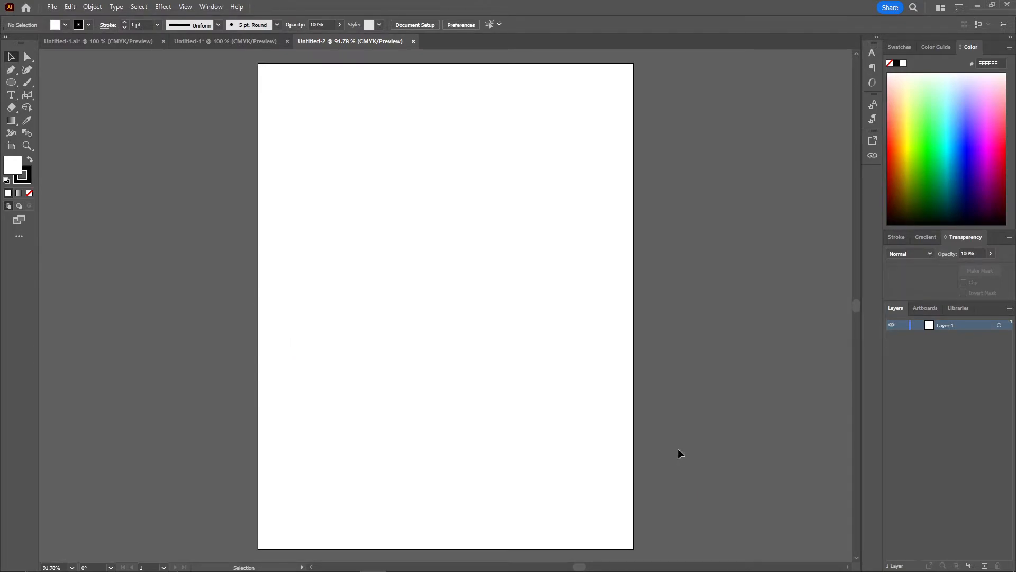
click(461, 25)
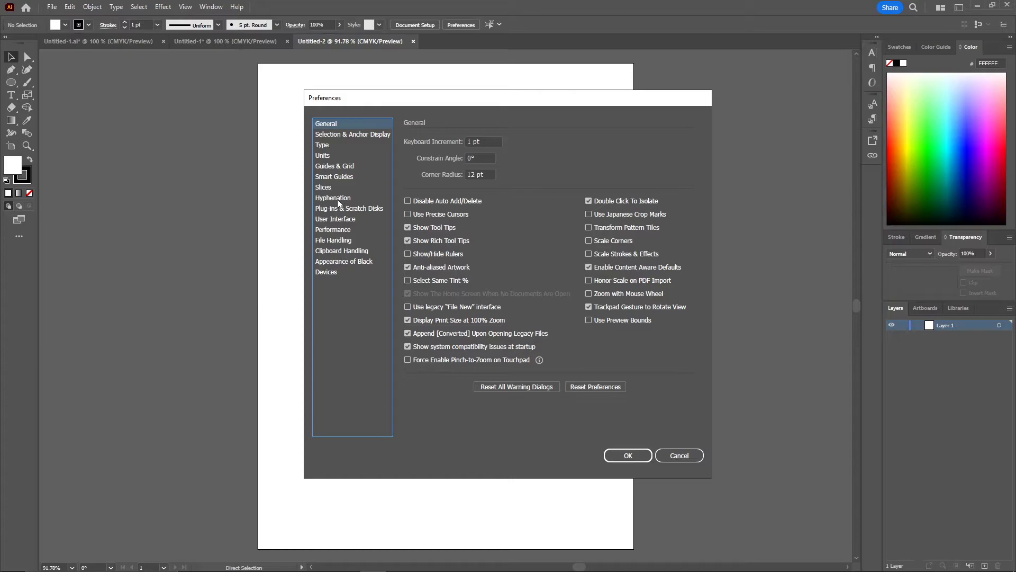
click(333, 197)
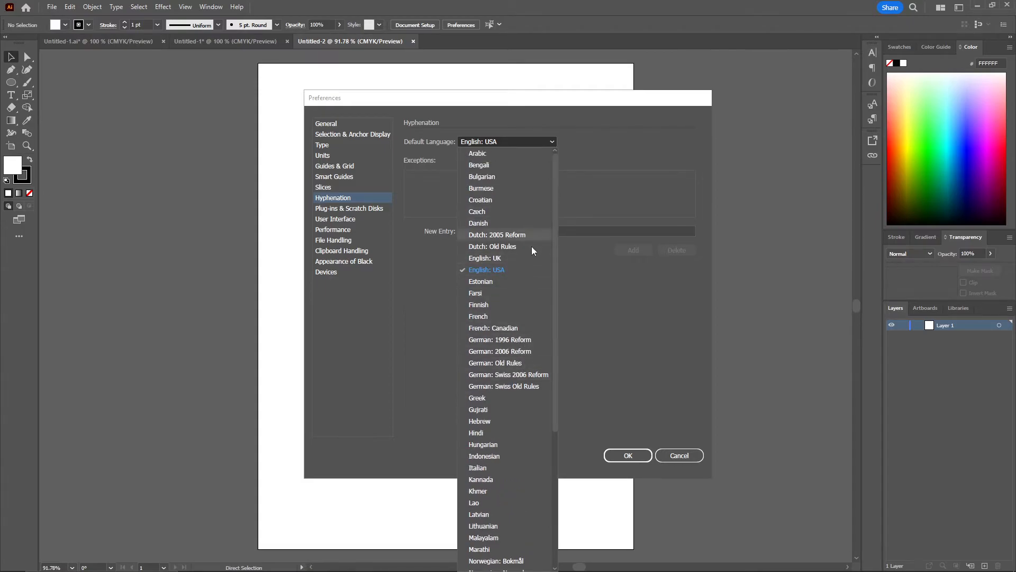
Step: Set the default hyphenation language to English: USA and confirm Preferences with OK
click(486, 270)
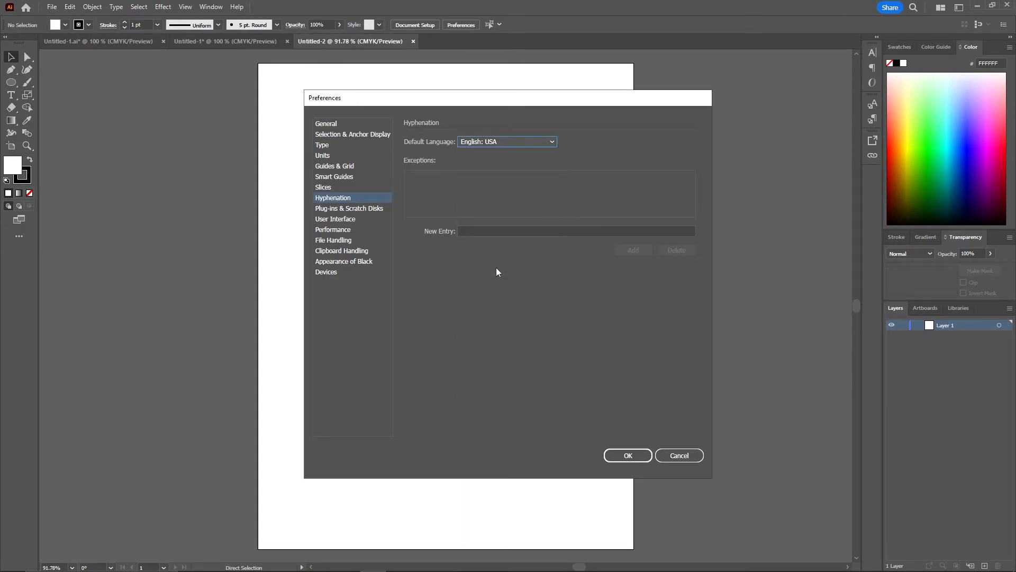
click(627, 455)
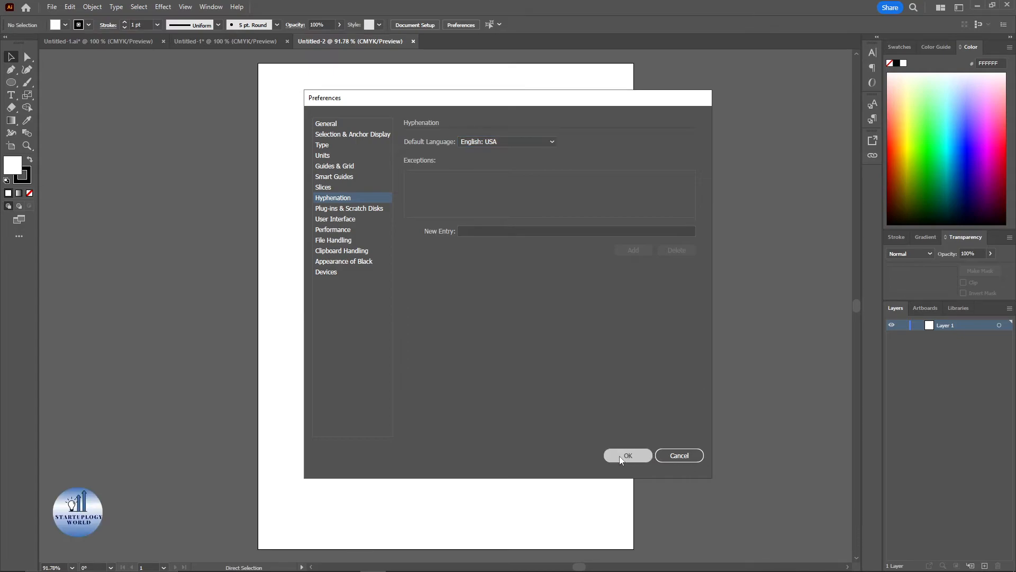
click(627, 455)
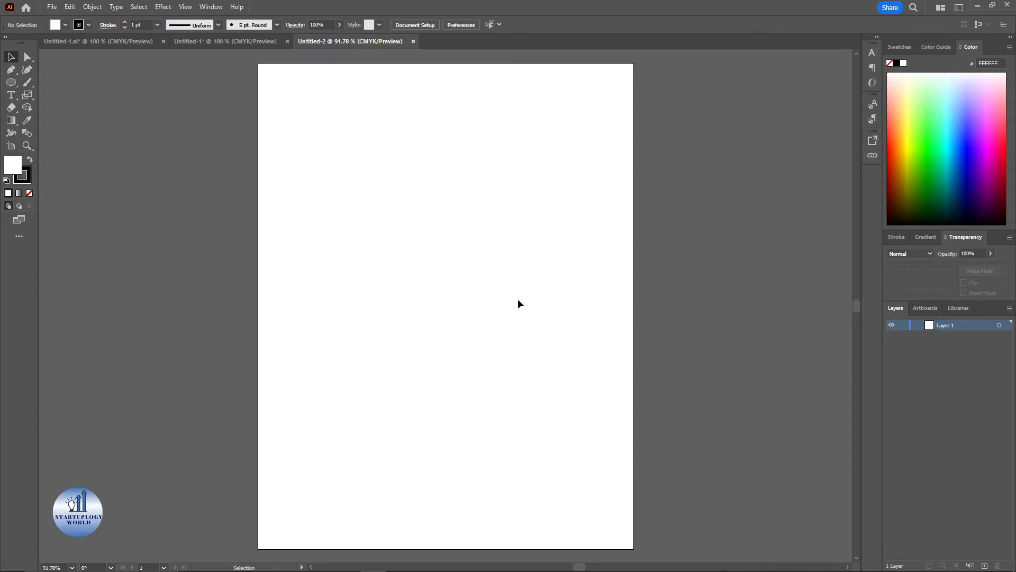